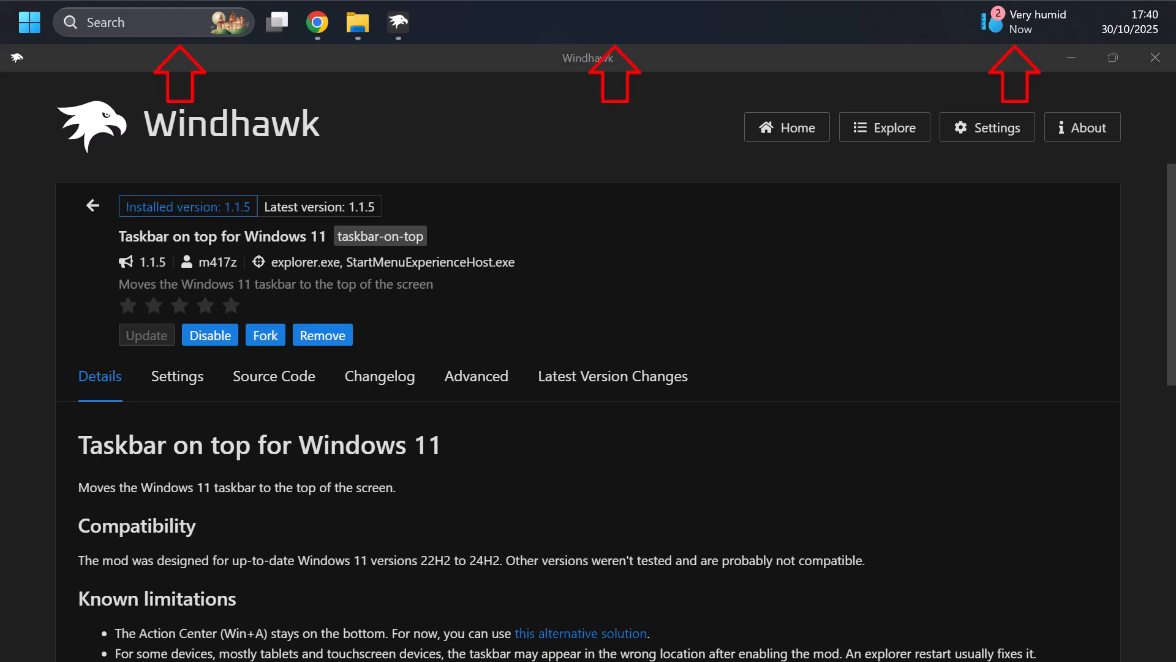
mouse_move(184, 315)
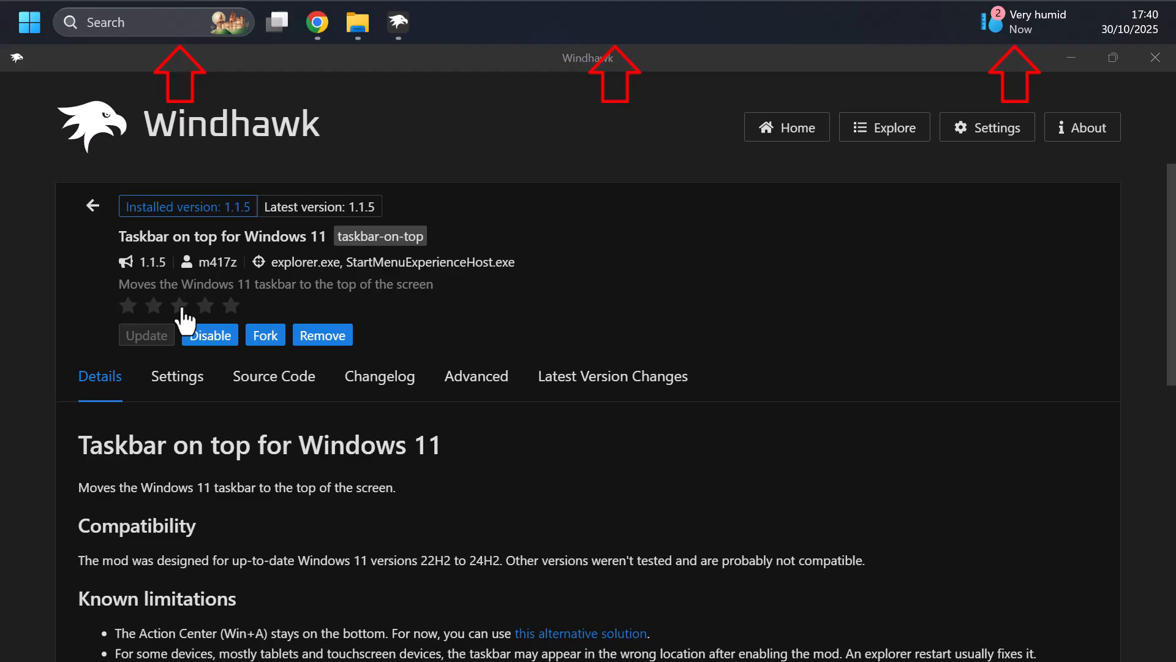
mouse_move(600, 259)
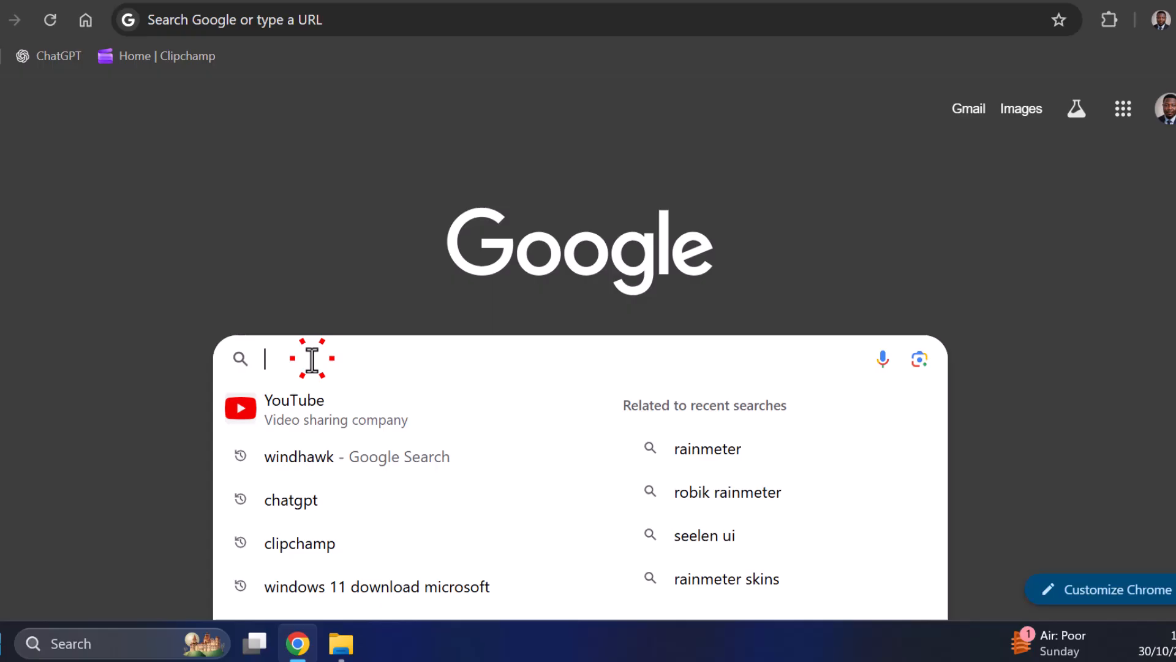
Search Google for 'windhawk' and download windhawk_setup.exe from windhawk.net.
type("windhawk")
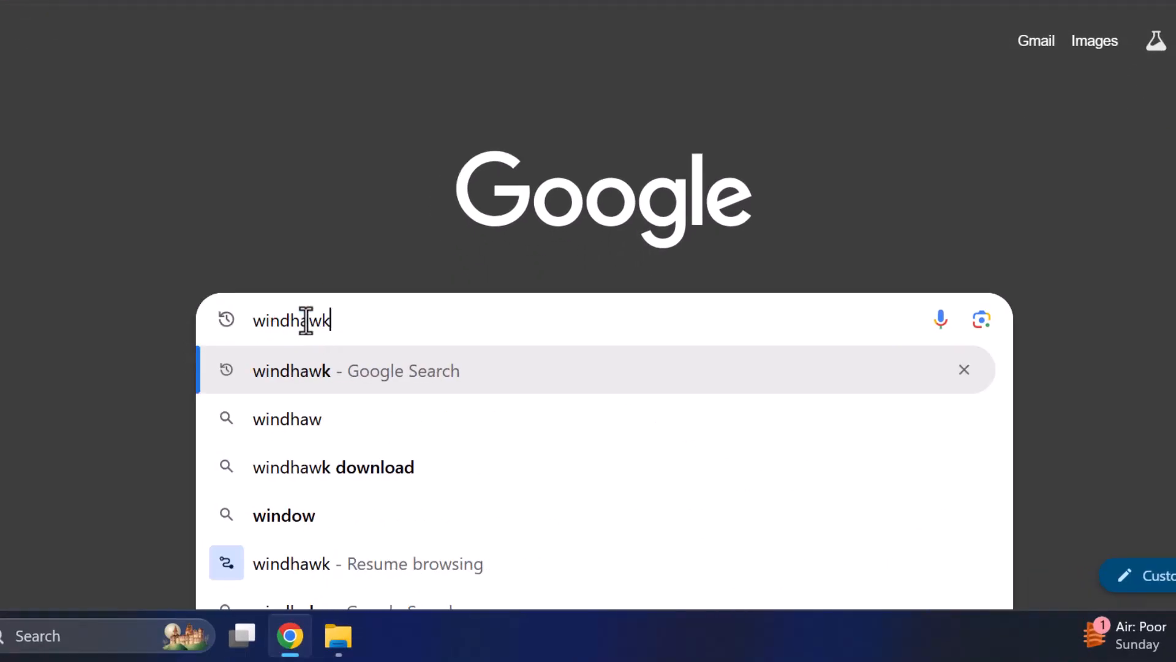
key("Enter")
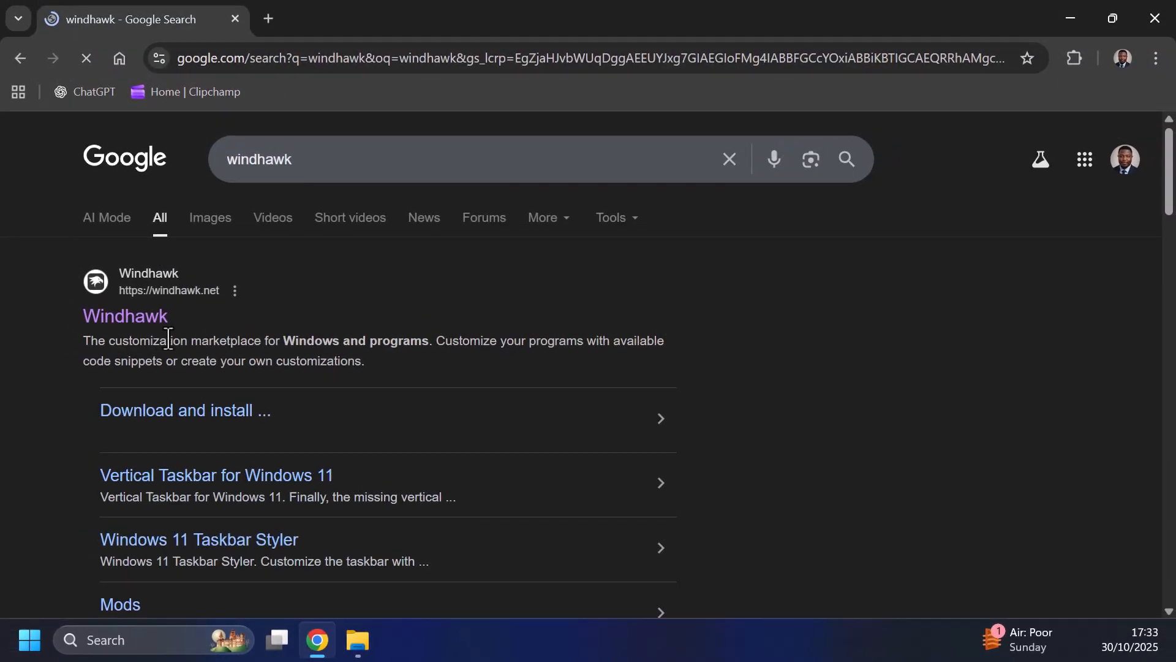
left_click(125, 316)
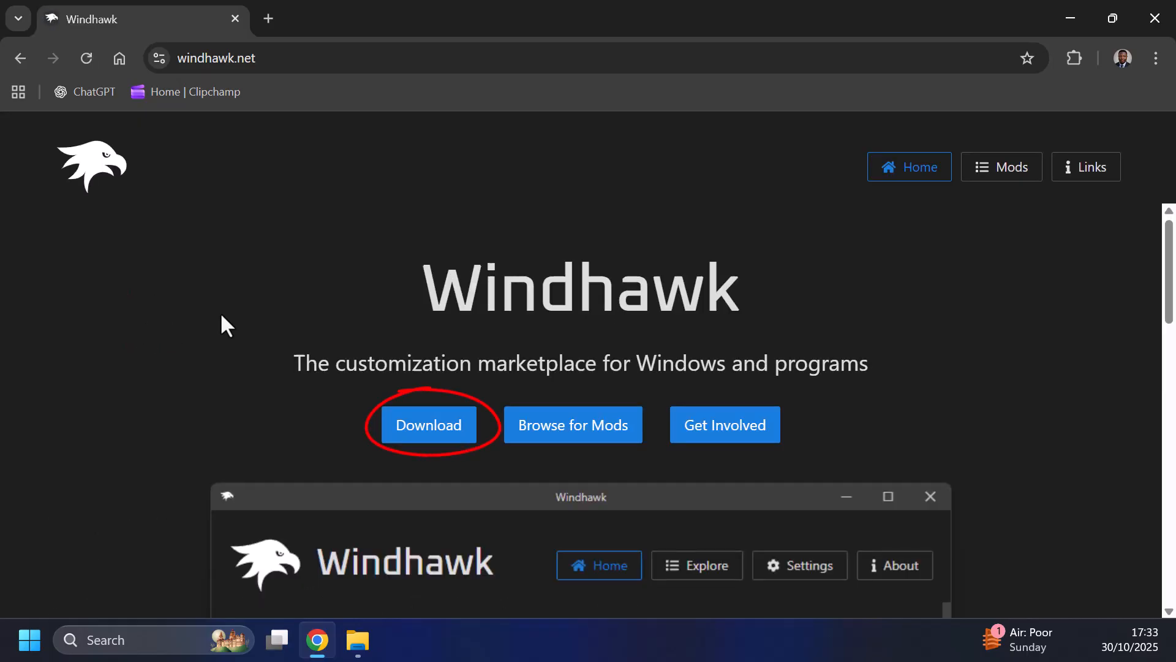
left_click(428, 425)
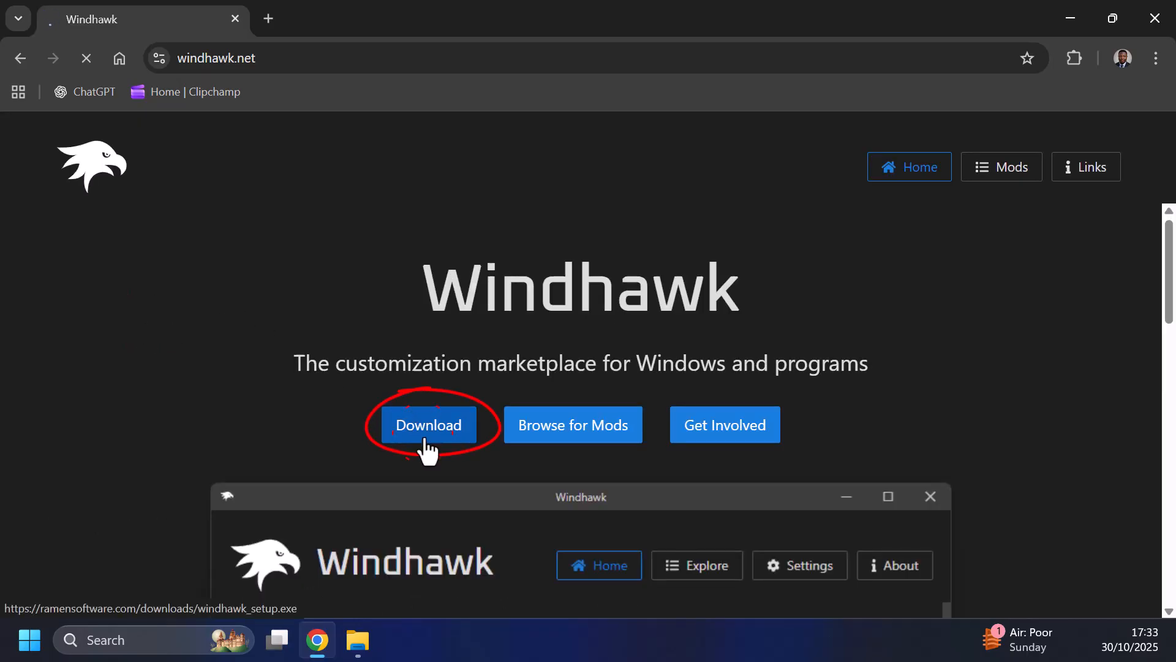
left_click(428, 425)
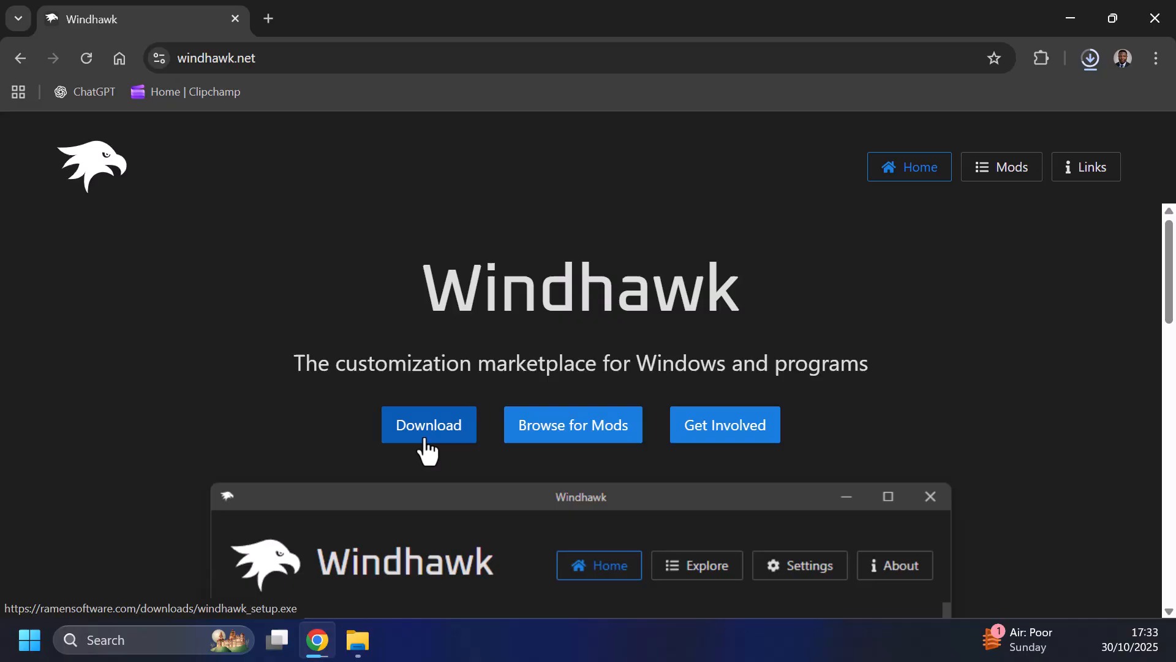
left_click(428, 425)
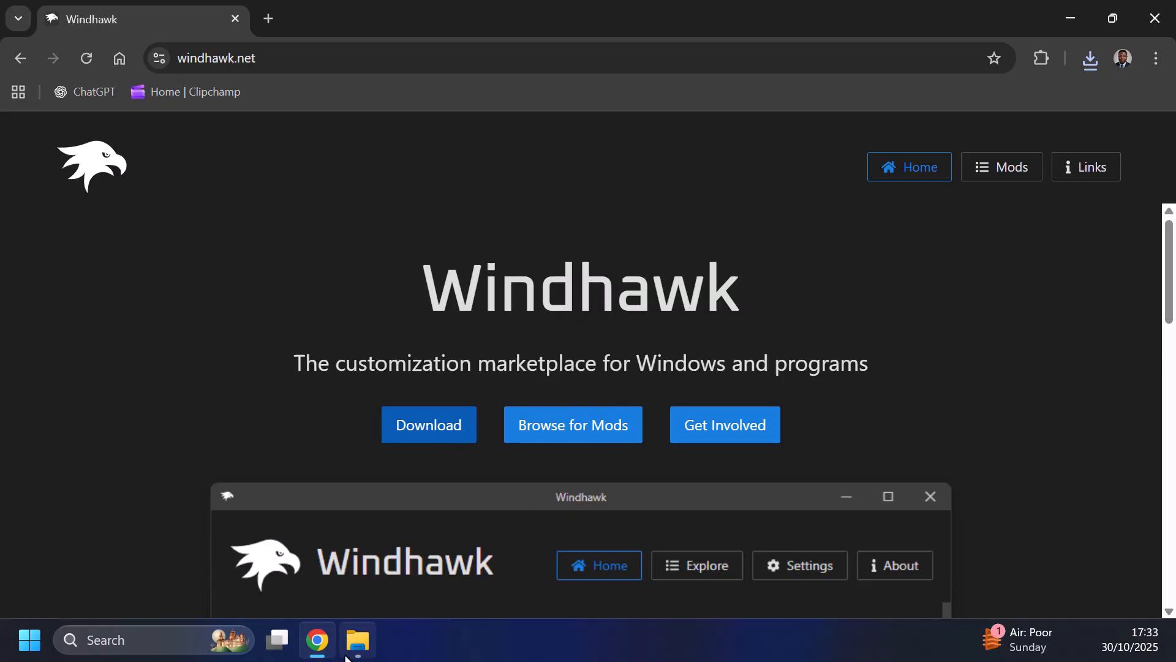
Run windhawk_setup from Downloads in English with the standard installation and default components.
left_click(357, 640)
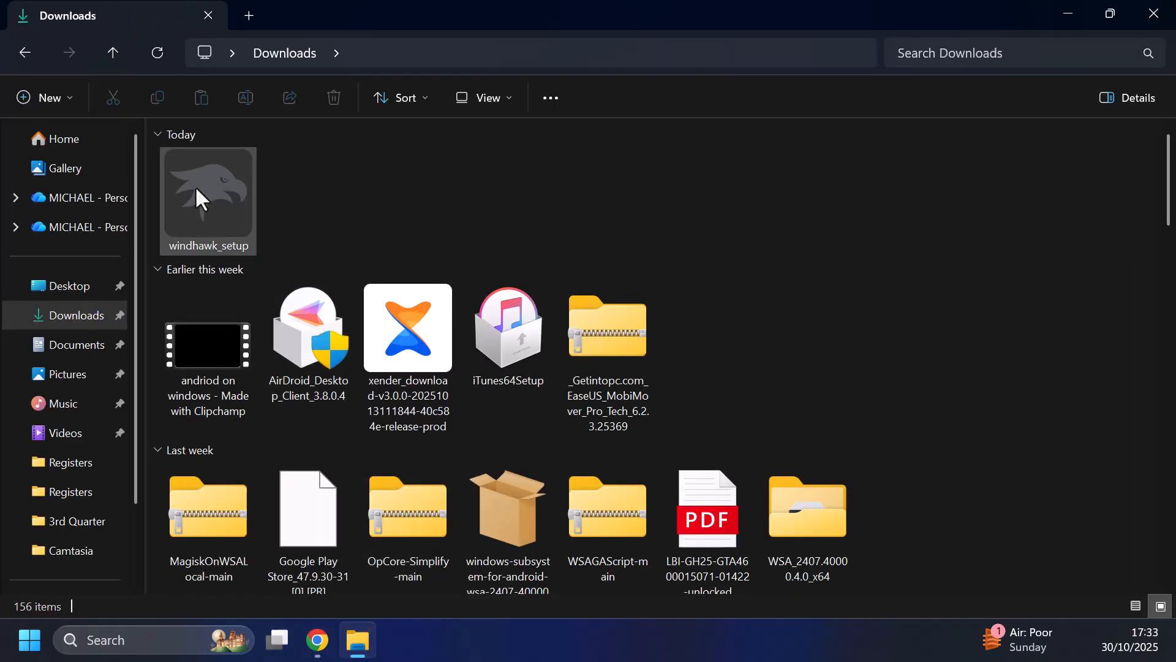
left_click(208, 196)
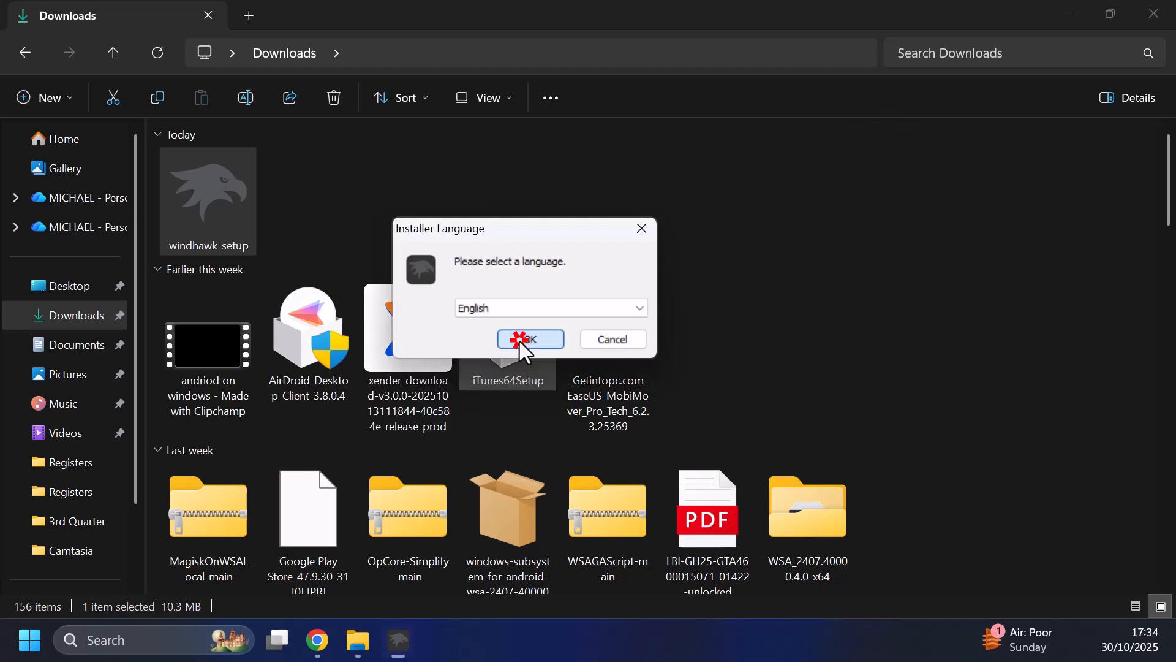
left_click(530, 339)
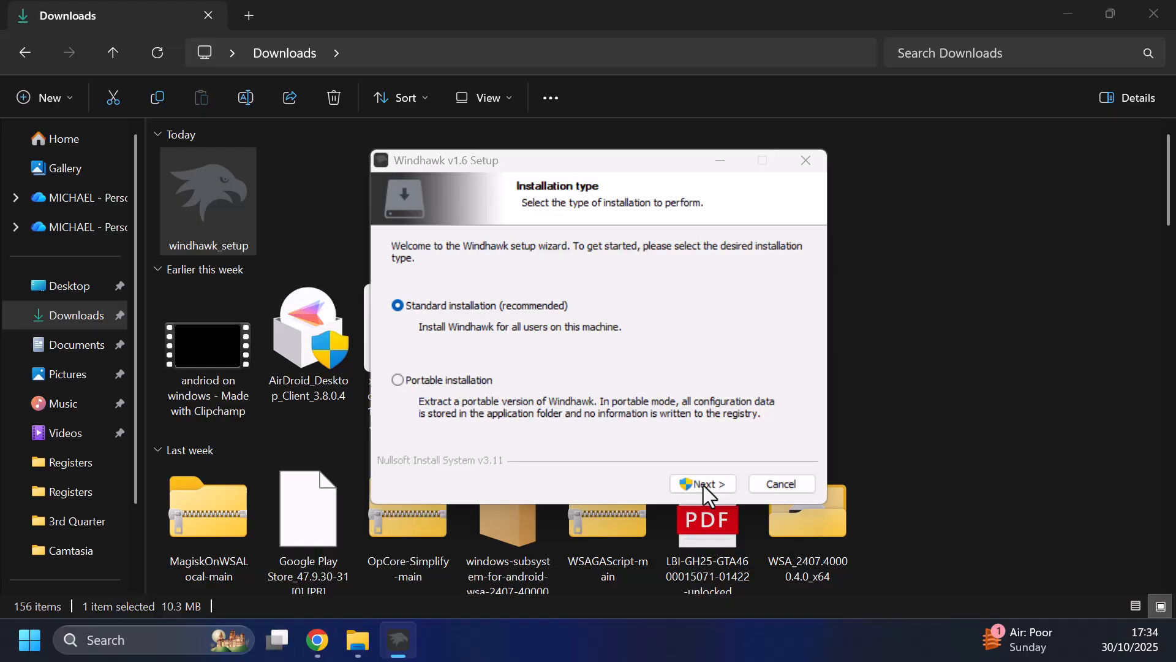
left_click(703, 484)
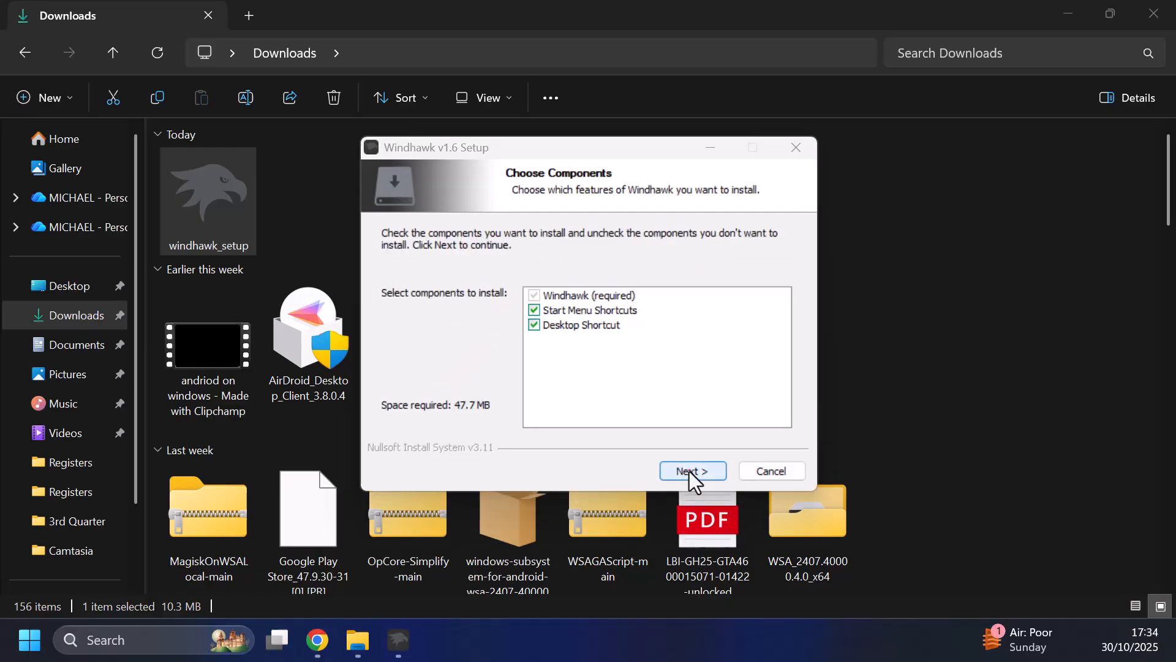
left_click(691, 471)
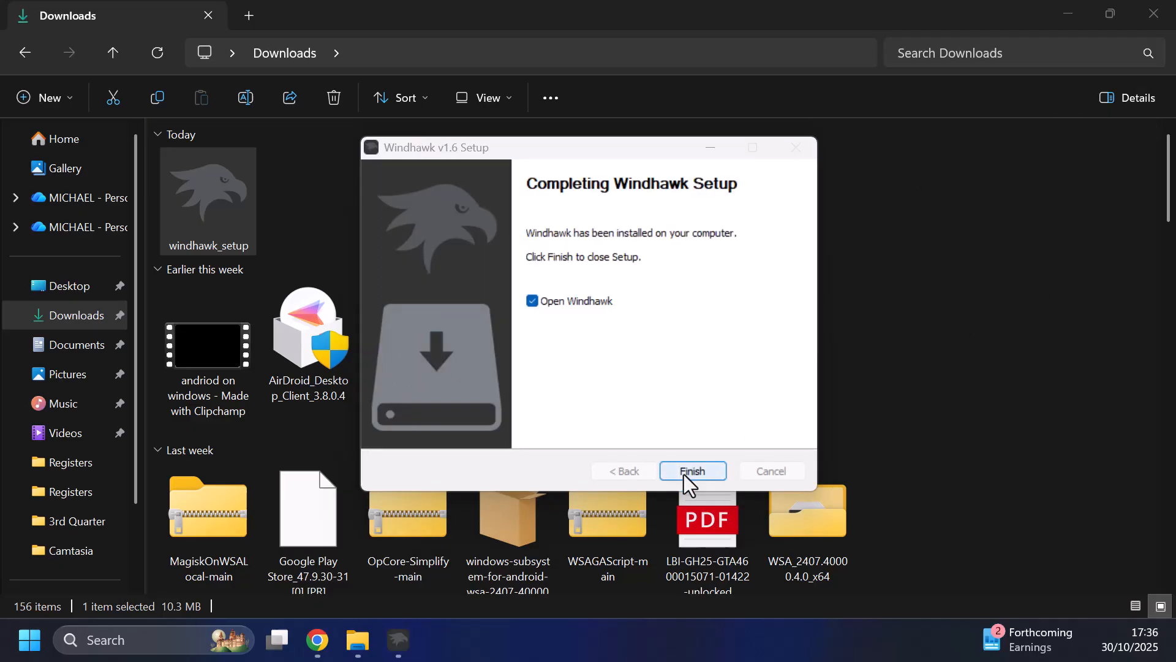
left_click(691, 471)
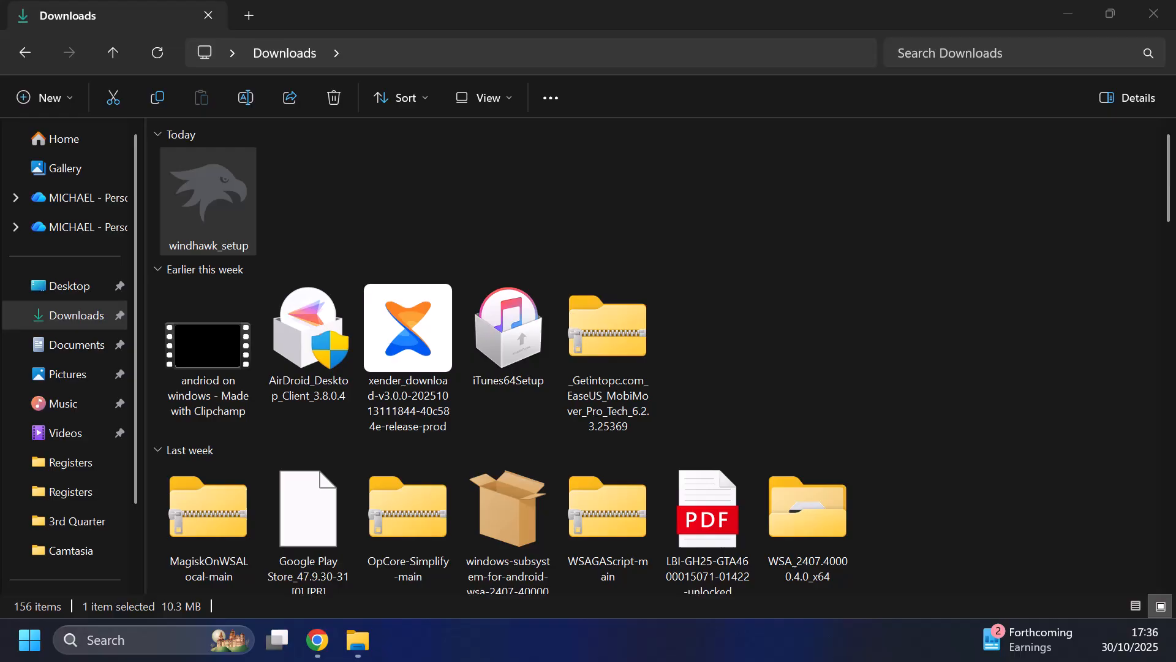
Launch Windhawk and search the Explore mods catalogue for 'taskbar on top'.
double_click(208, 193)
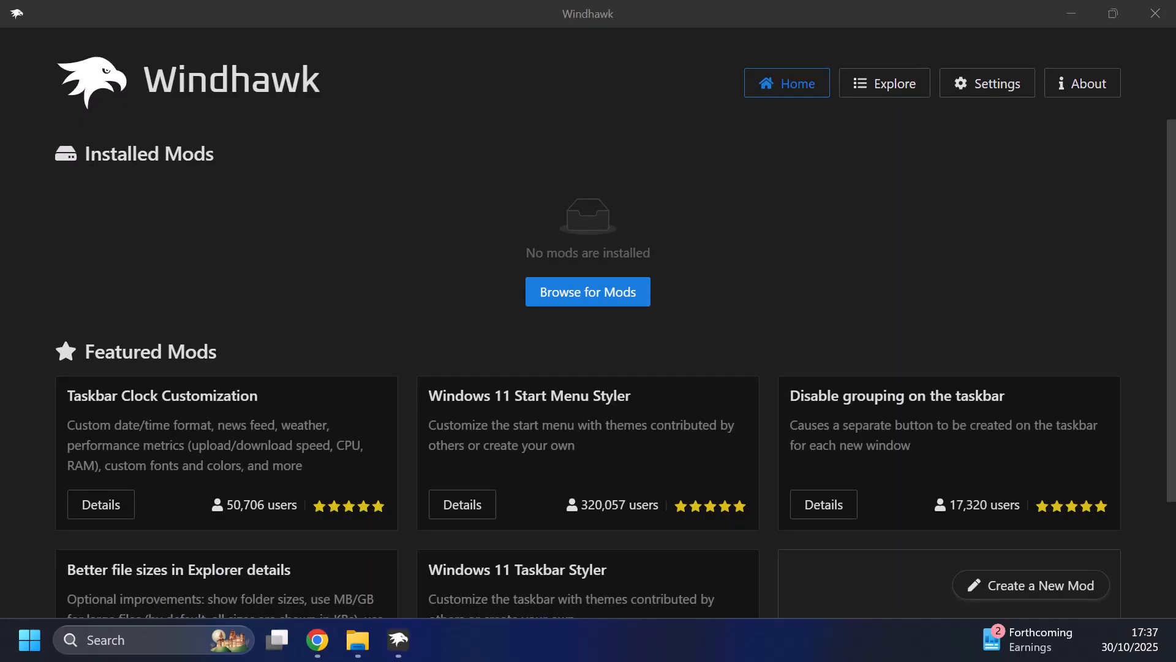
mouse_move(673, 306)
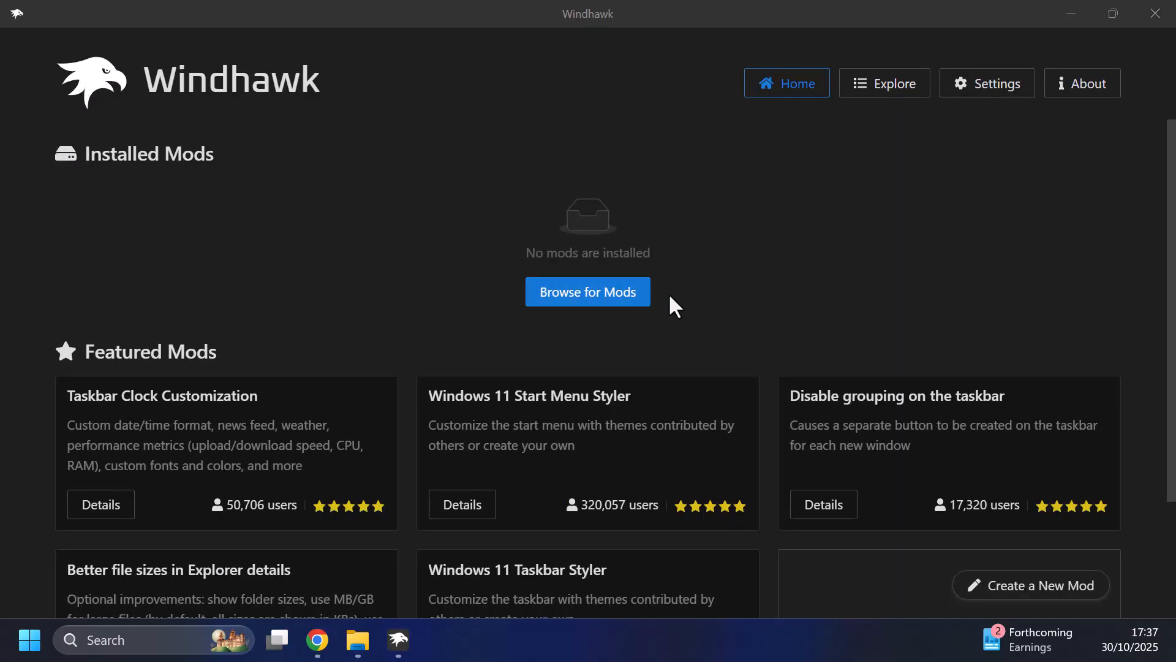
left_click(883, 83)
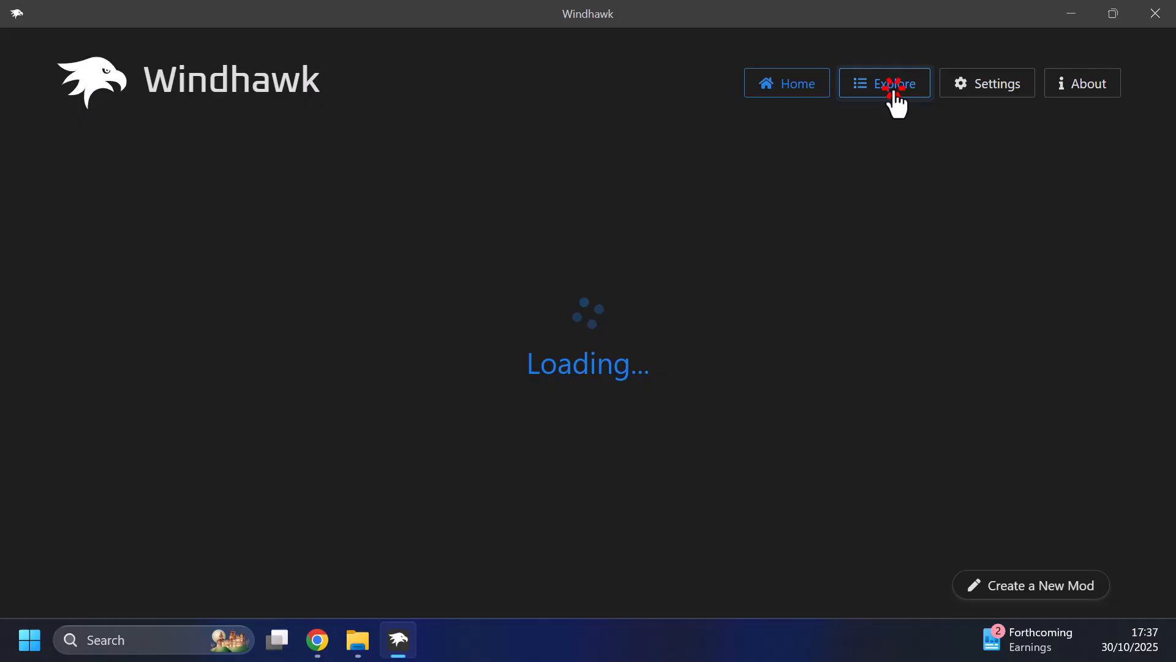
left_click(884, 82)
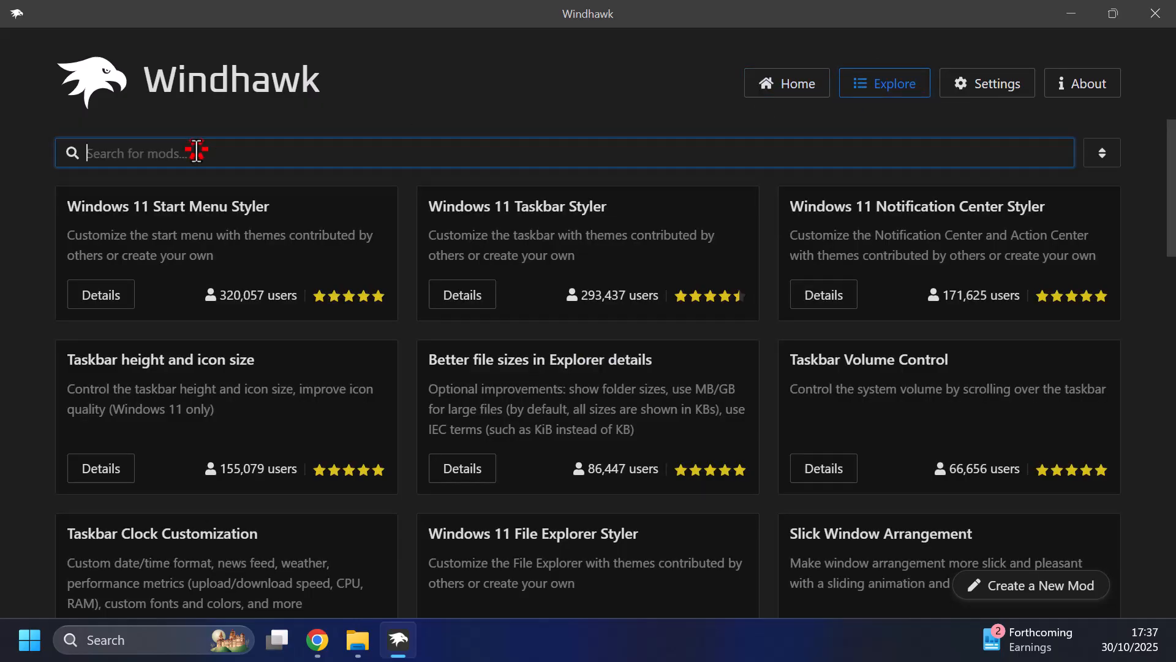
type("tan")
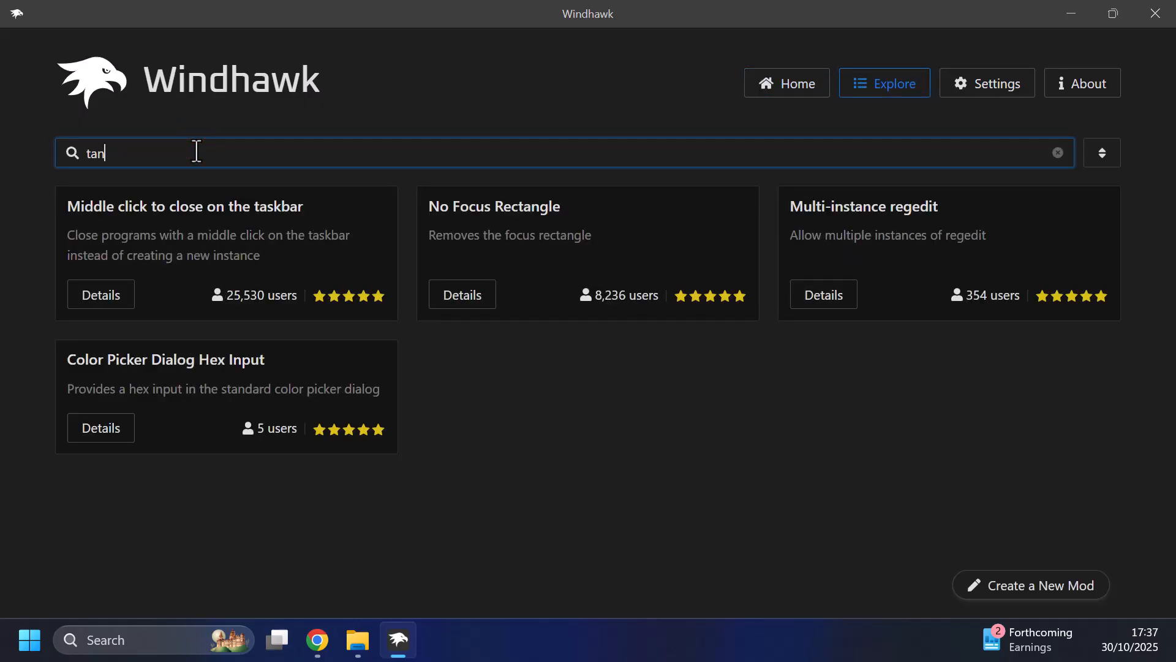
type("taskbar on")
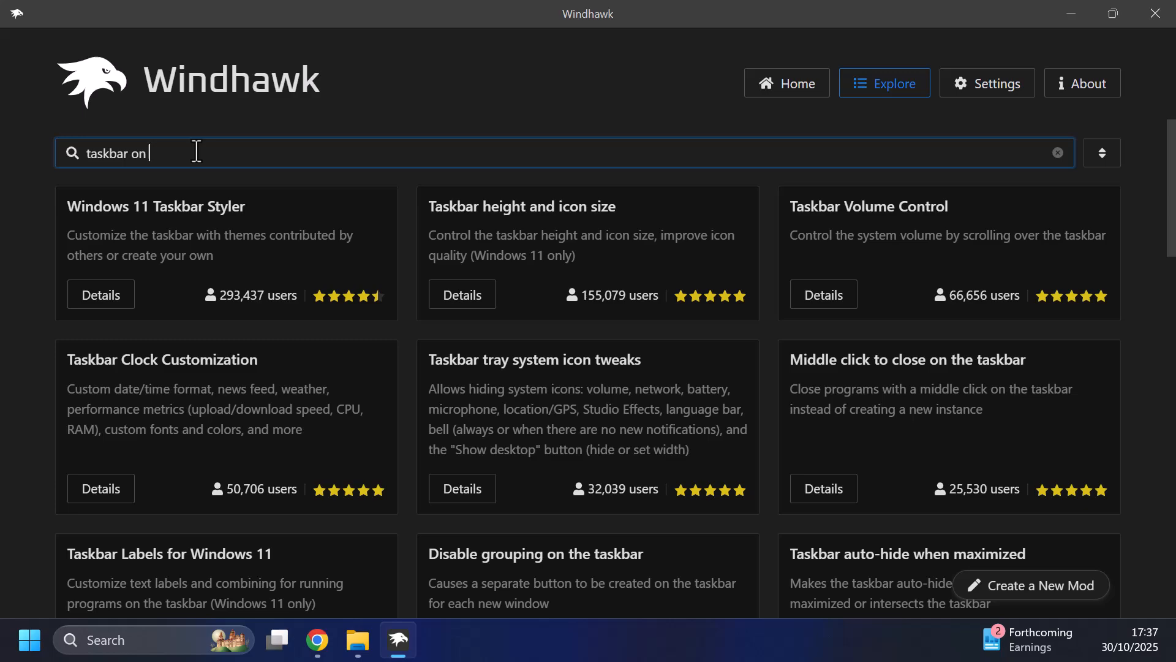
type("top")
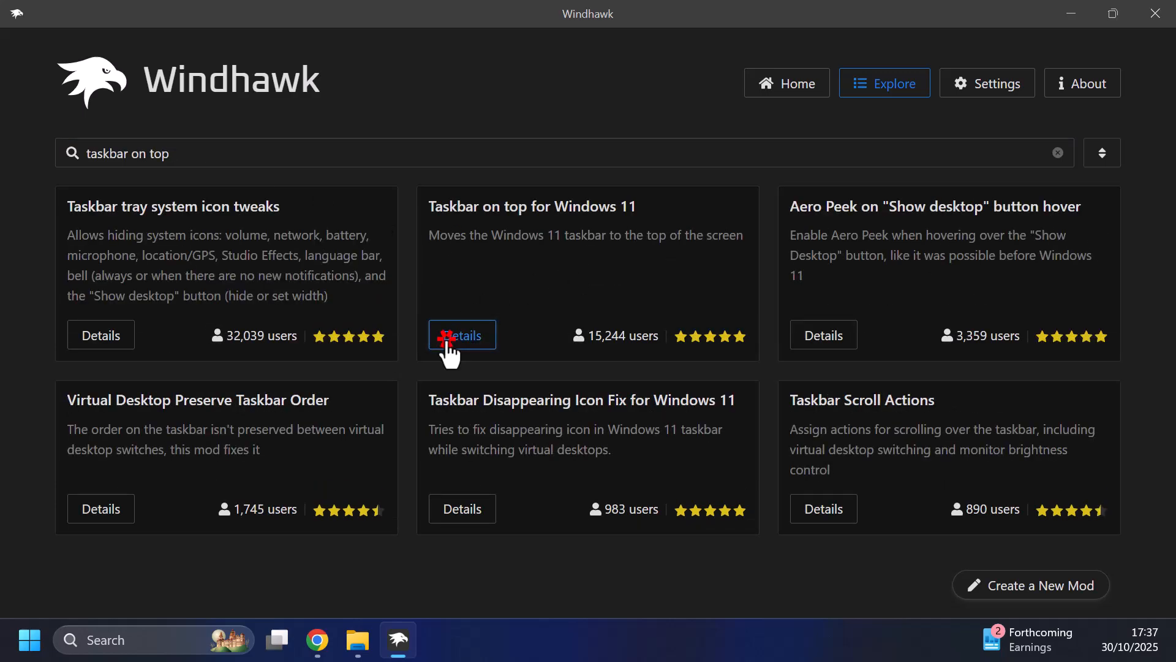
Install the 'Taskbar on top for Windows 11' mod v1.1.5, accepting the risk warning.
left_click(461, 335)
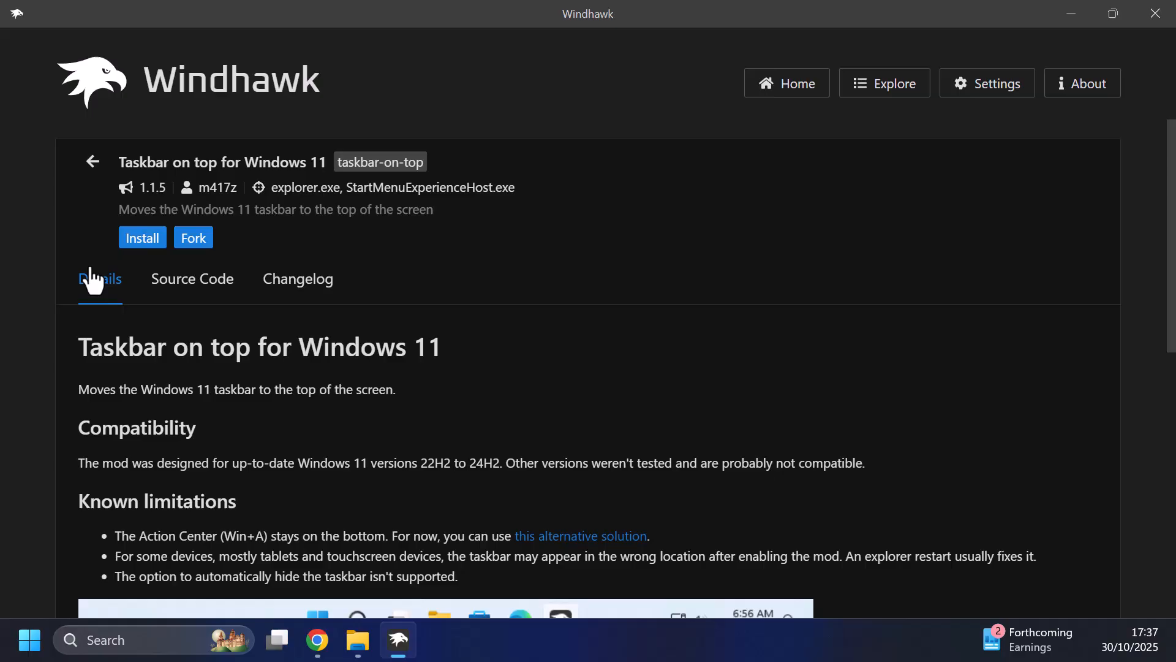
left_click(142, 237)
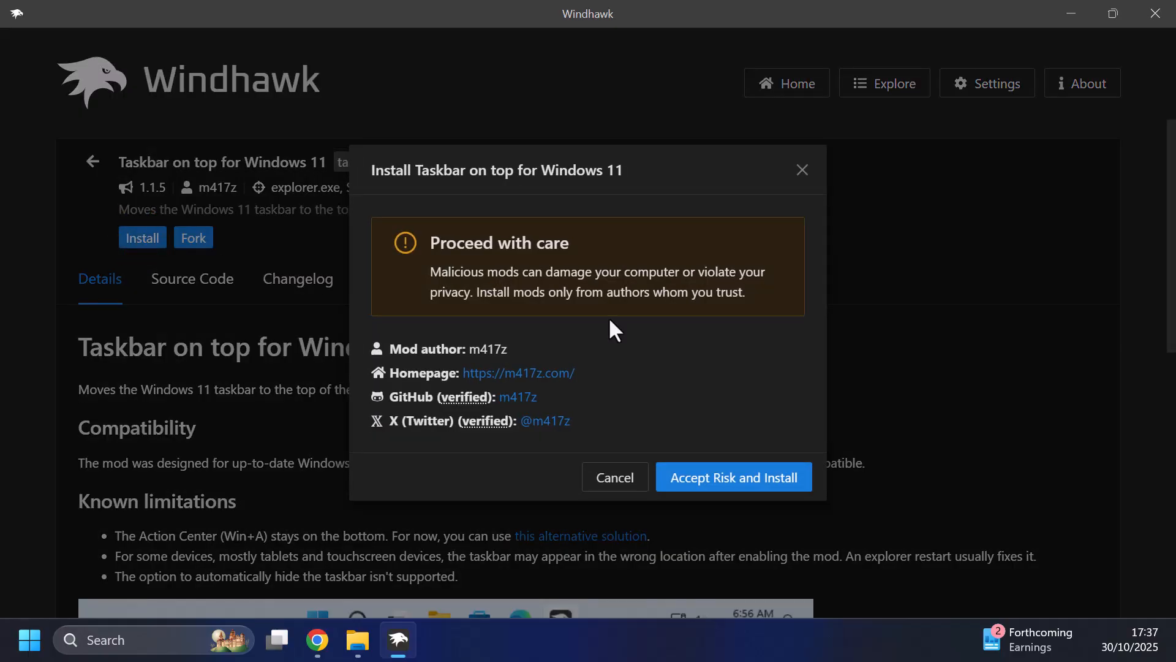
left_click(733, 477)
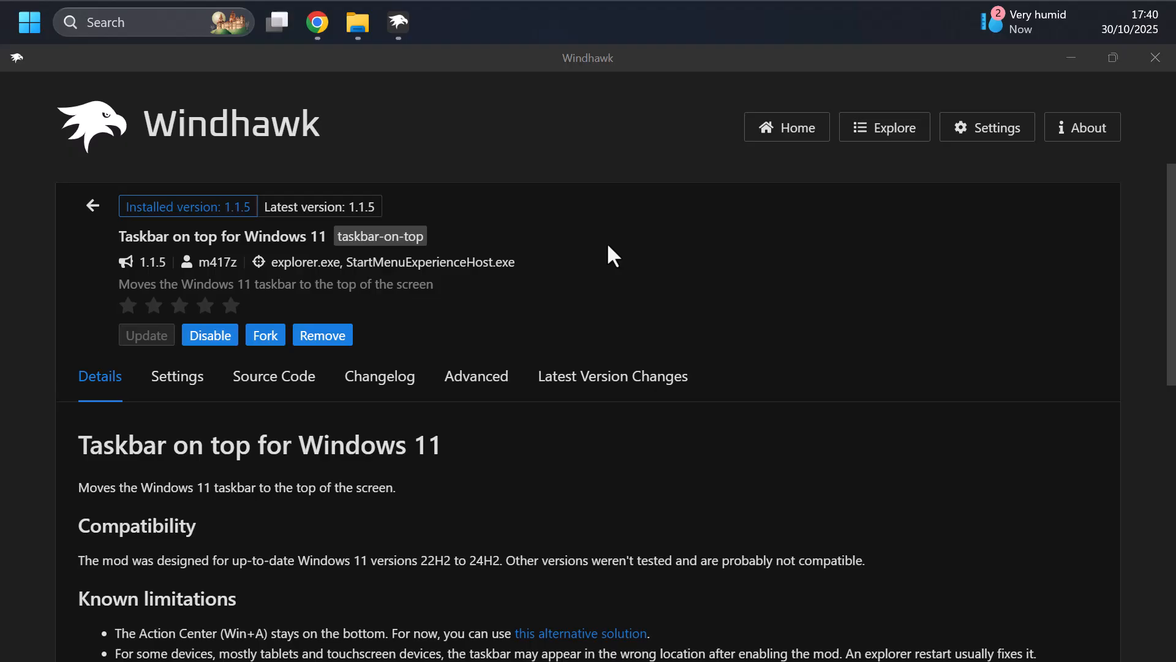
mouse_move(553, 29)
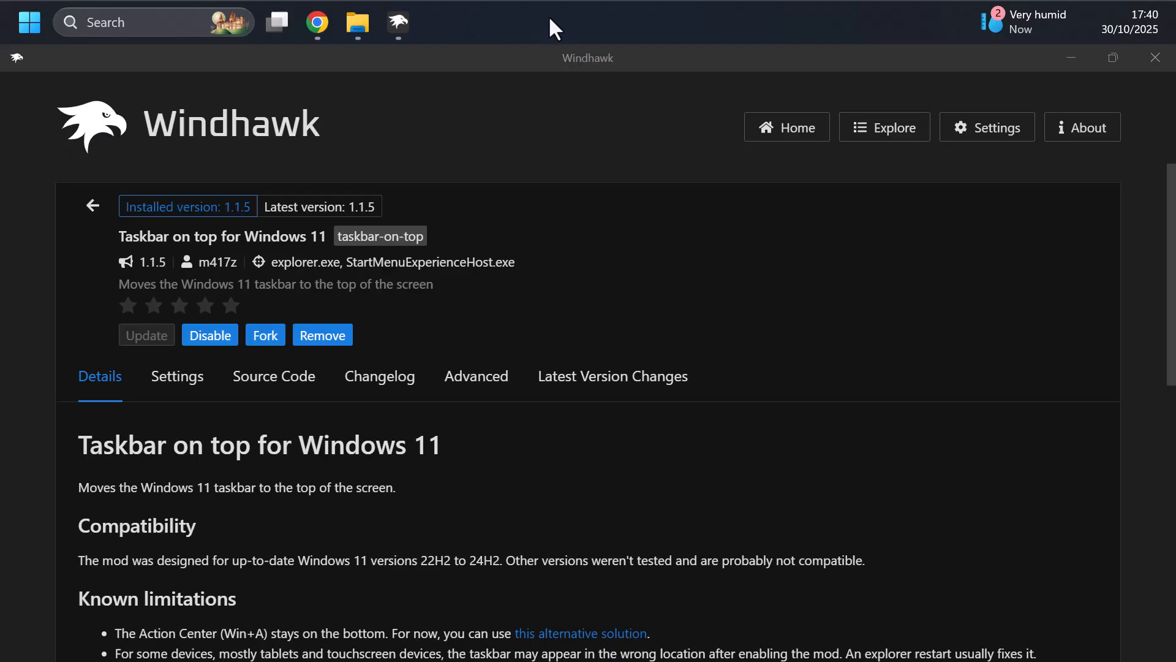
mouse_move(592, 43)
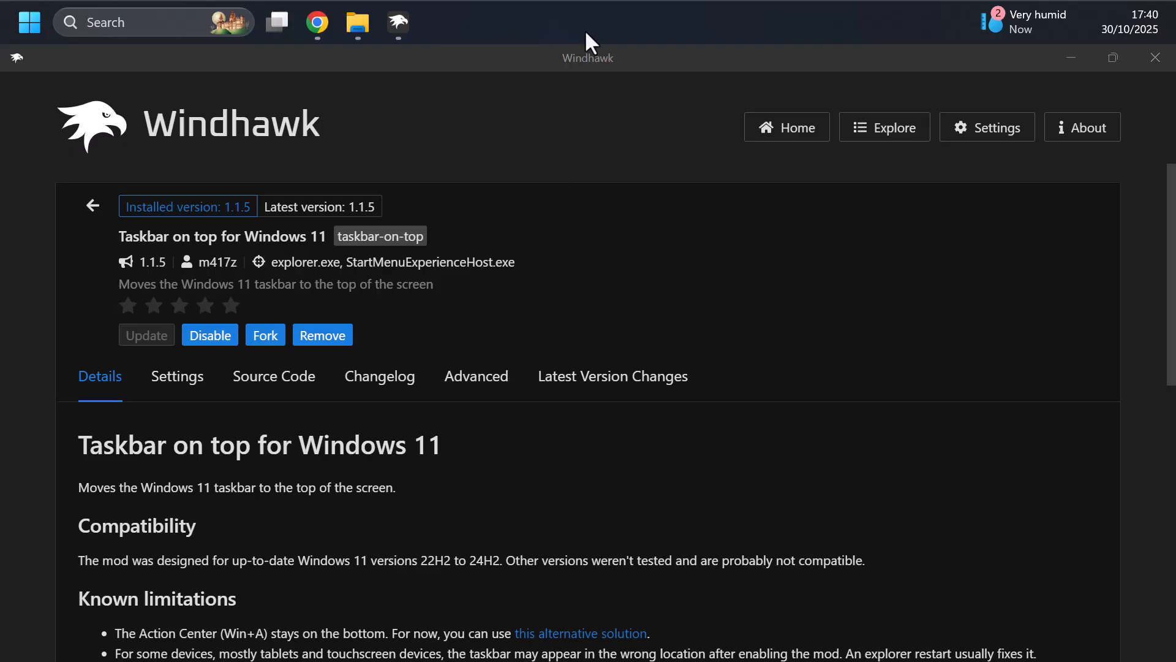
mouse_move(558, 32)
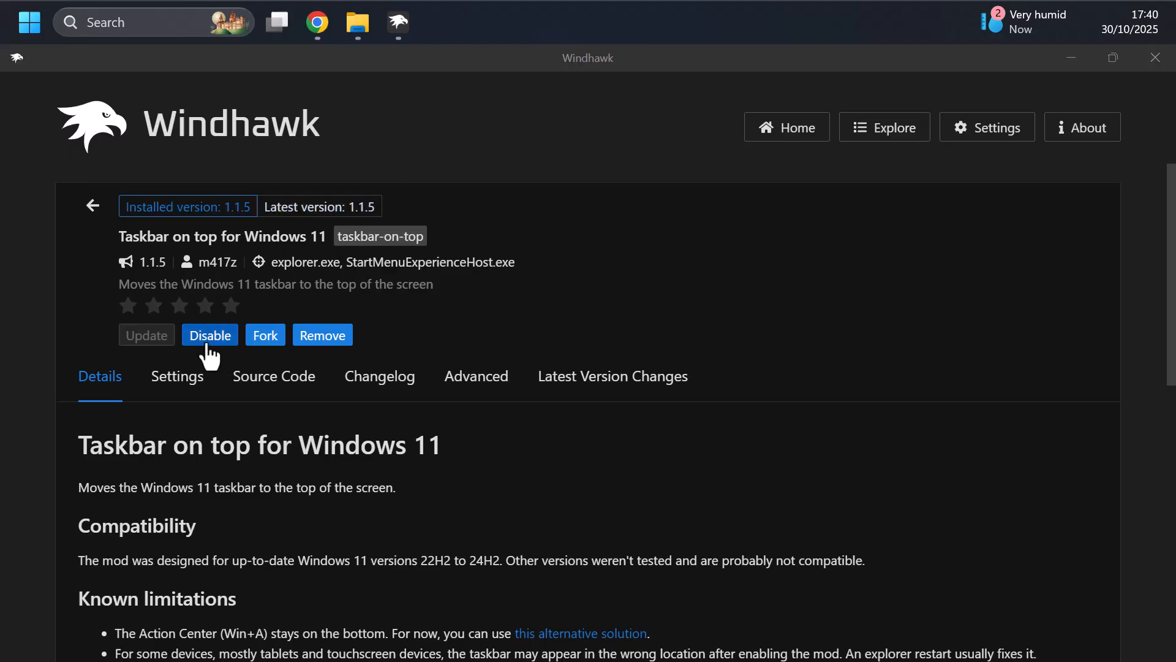
left_click(210, 334)
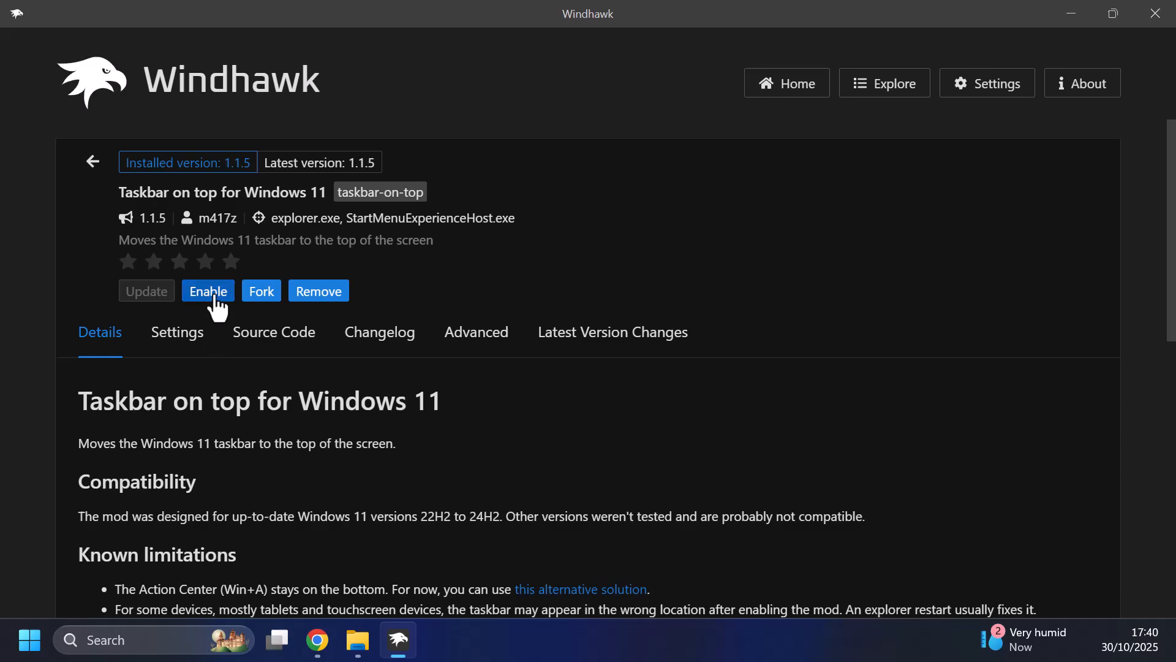
left_click(207, 290)
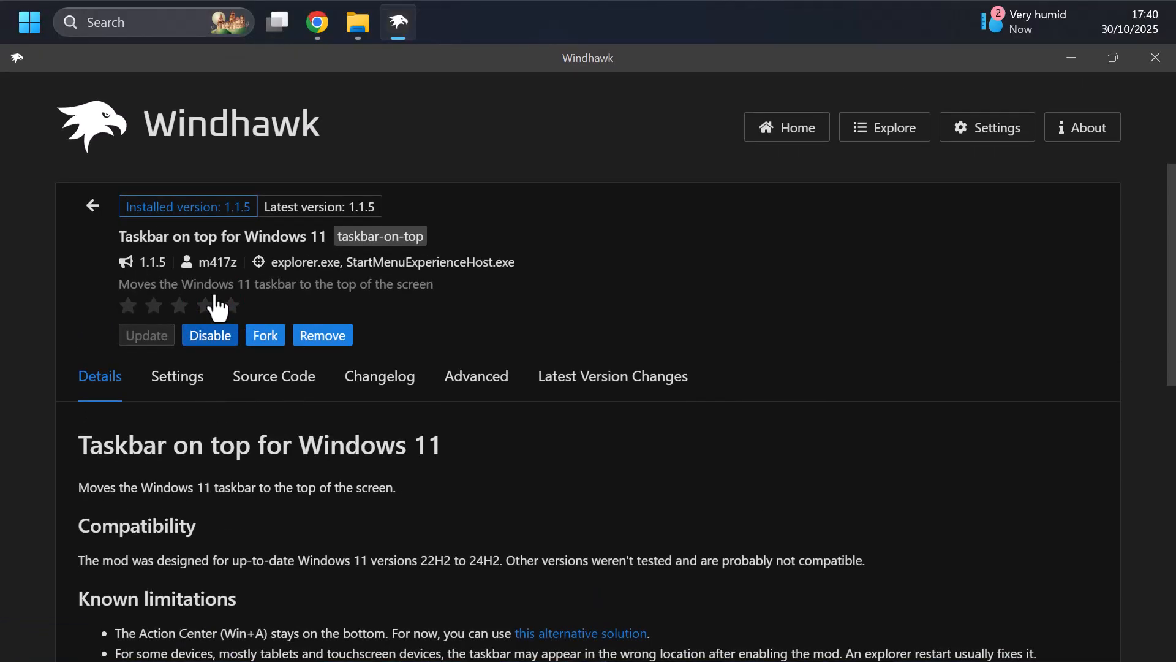